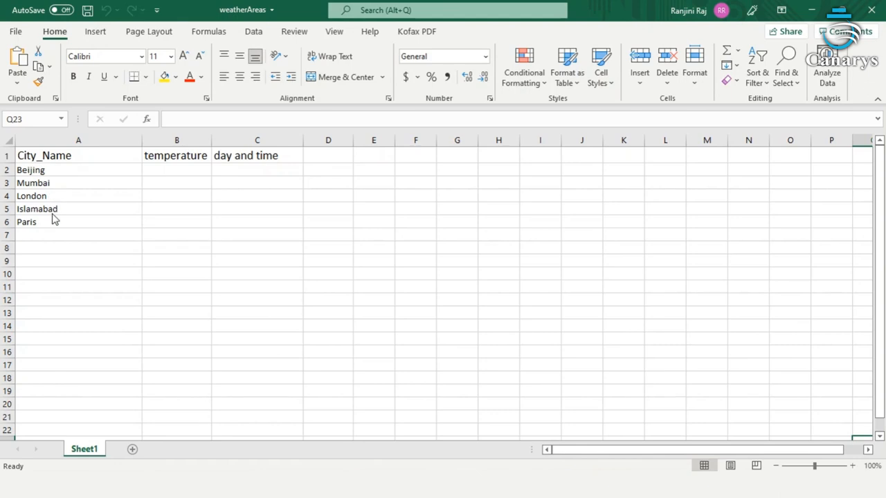
mouse_move(64, 149)
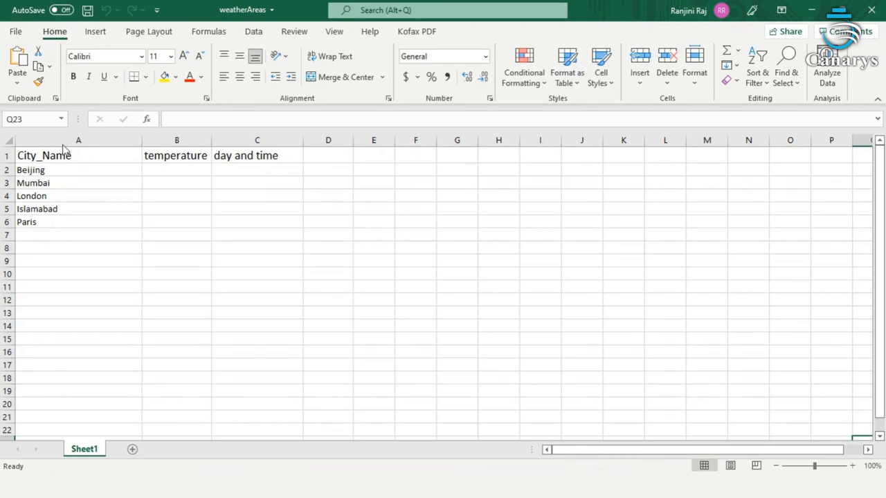
mouse_move(155, 175)
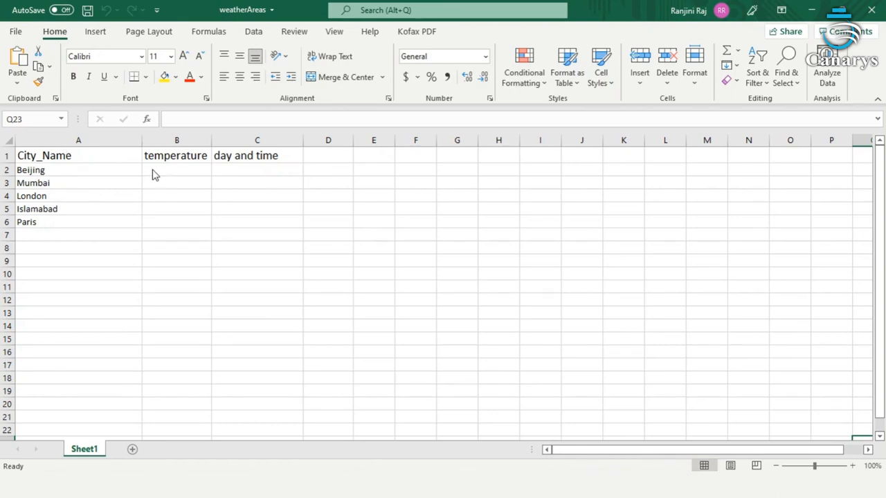
mouse_move(249, 173)
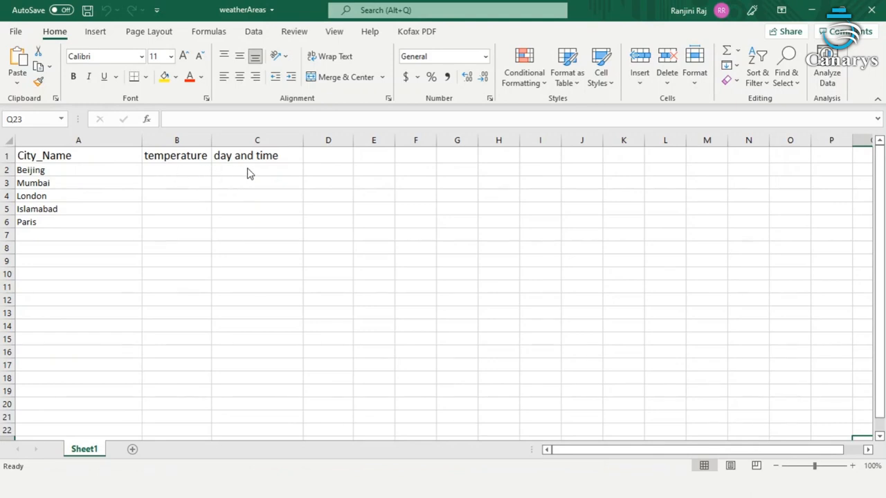
mouse_move(158, 220)
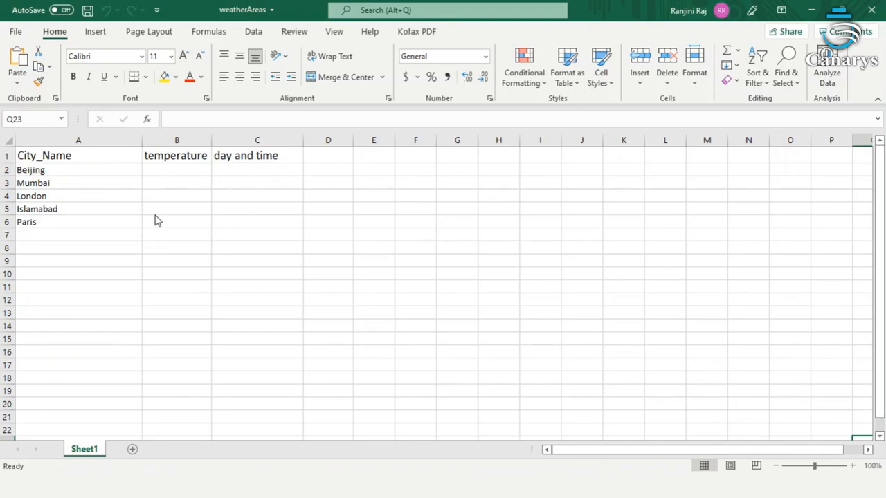
mouse_move(638, 465)
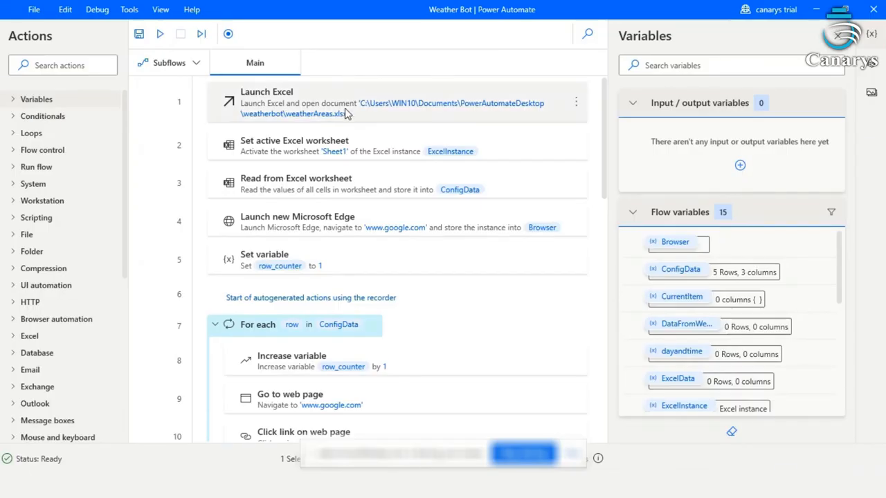
mouse_move(390, 108)
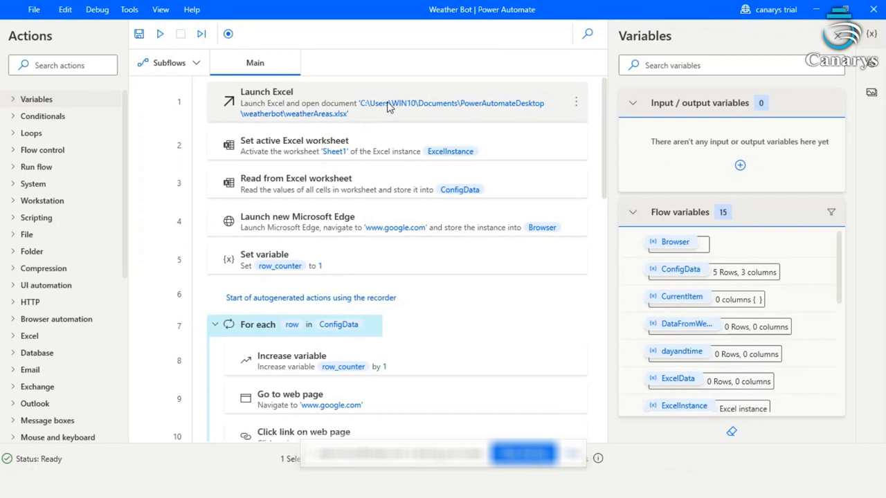
mouse_move(393, 113)
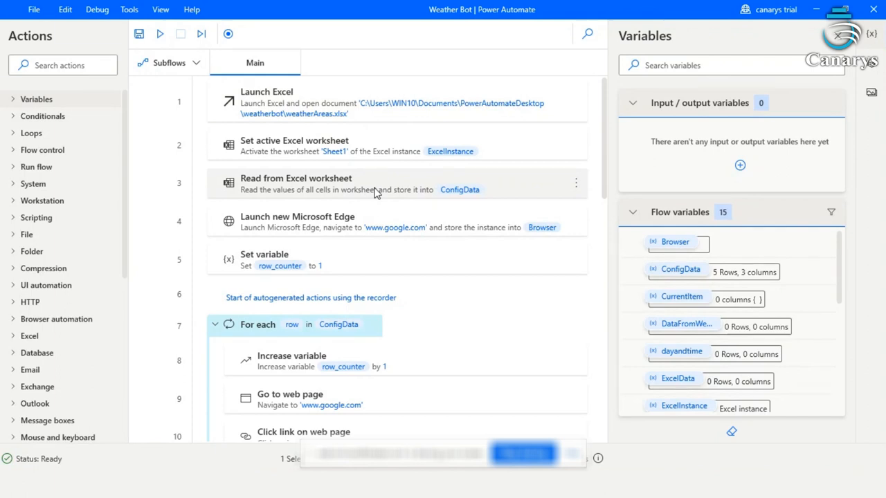
mouse_move(470, 183)
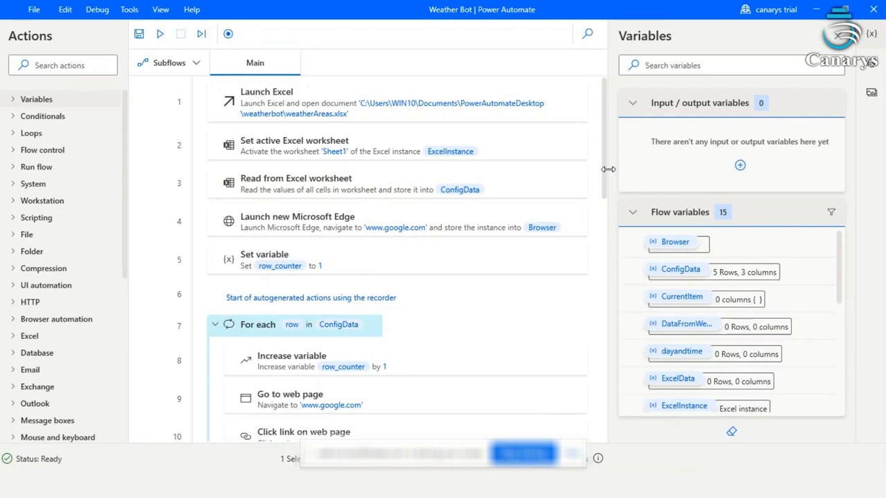
Review the flow and inspect the text-filling step's settings without changing them
scroll(down, 3)
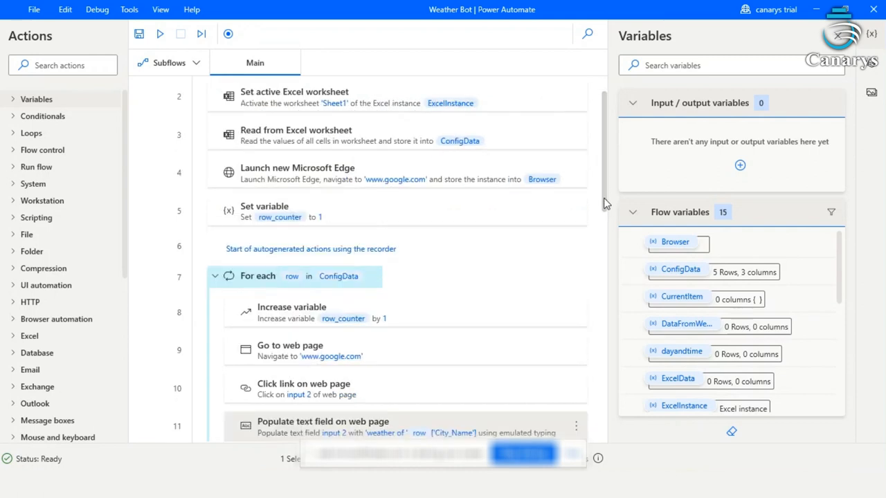
mouse_move(432, 185)
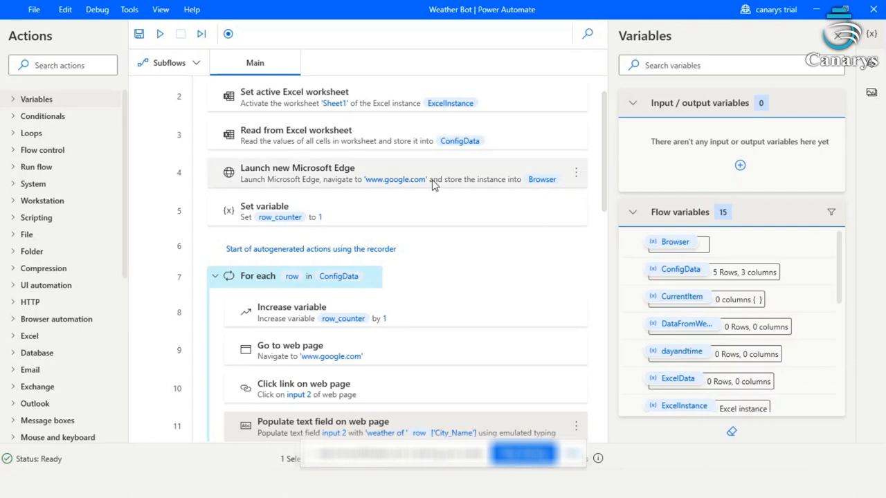
mouse_move(339, 182)
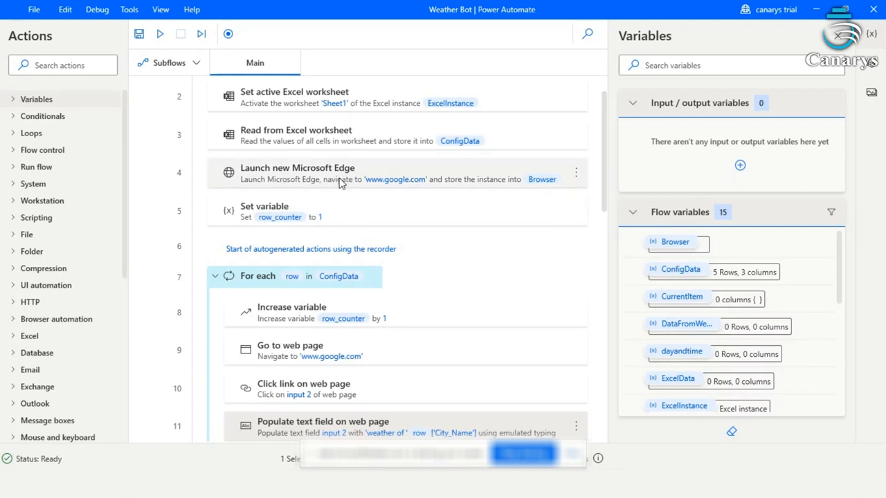
mouse_move(339, 211)
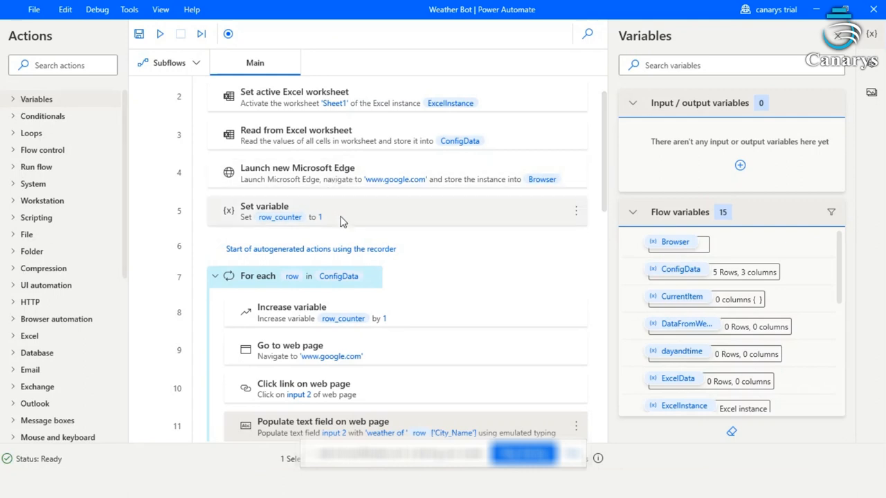
mouse_move(348, 235)
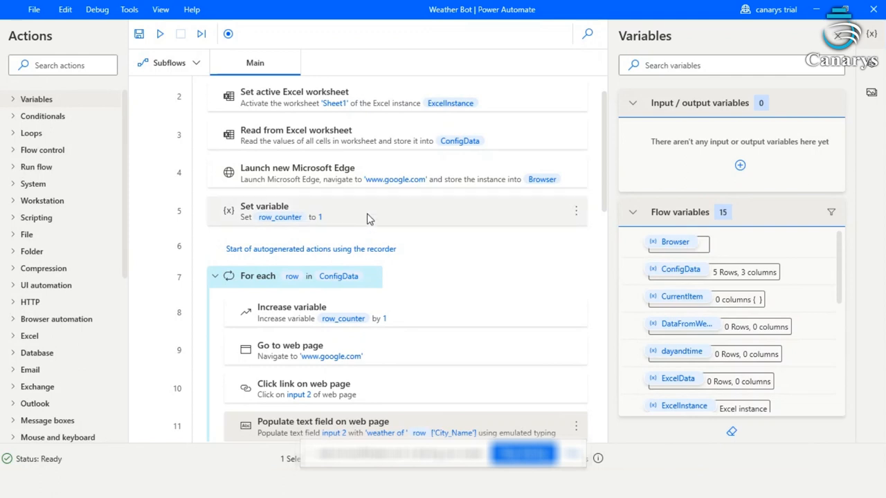
mouse_move(455, 219)
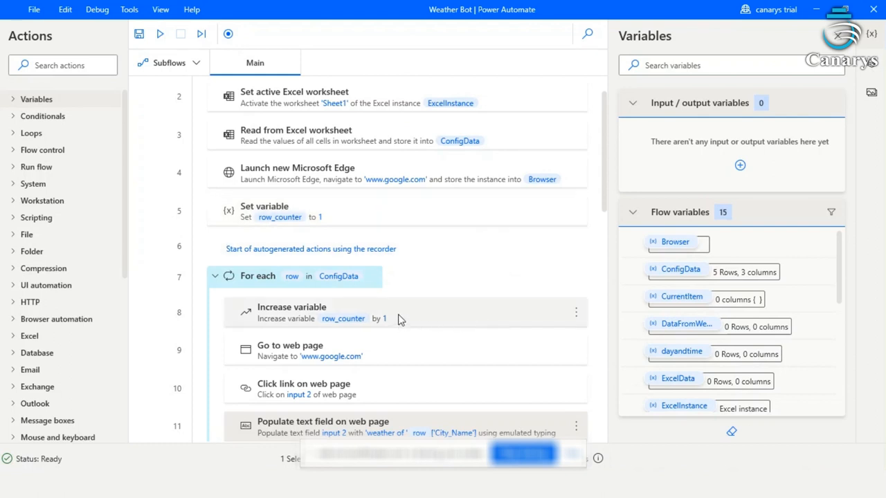
scroll(down, 3)
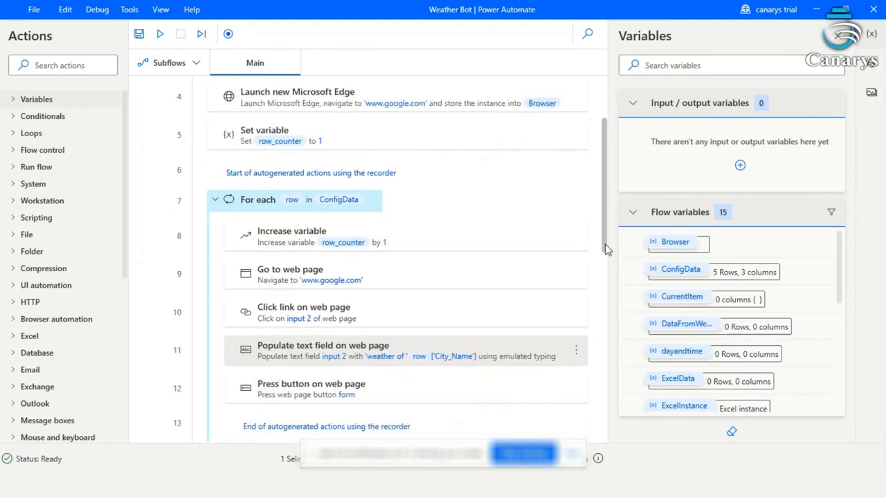
scroll(down, 3)
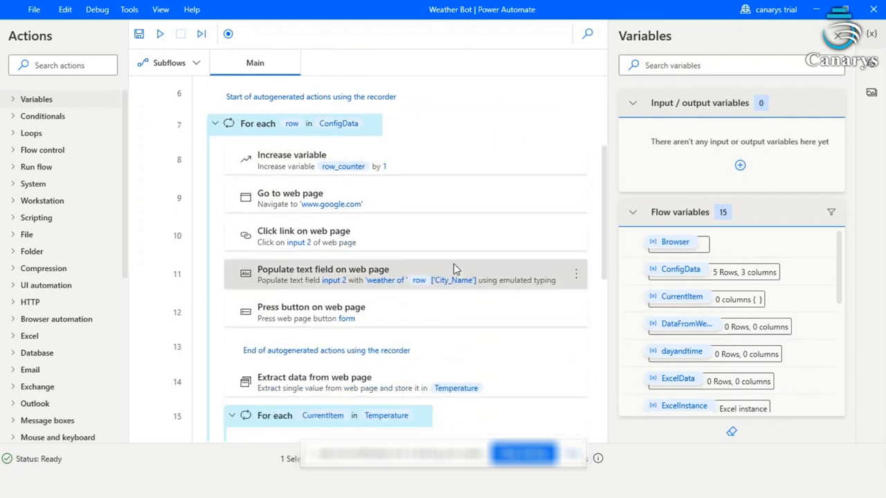
mouse_move(351, 277)
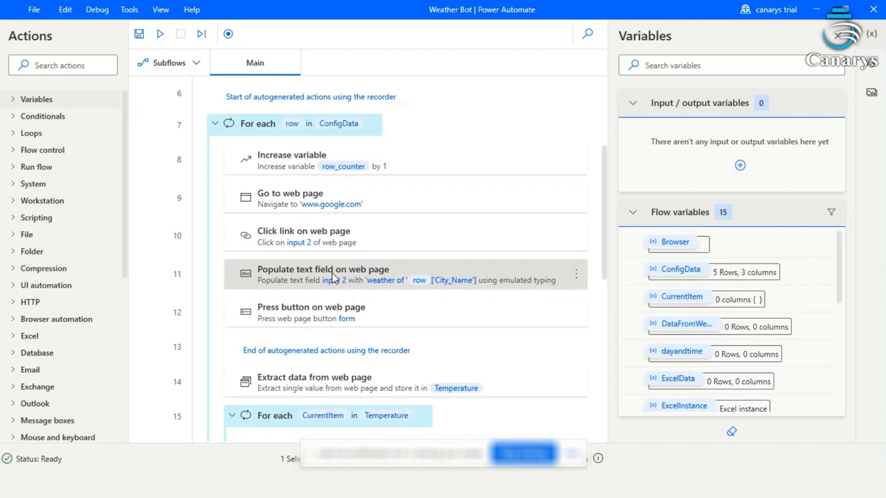
double_click(322, 274)
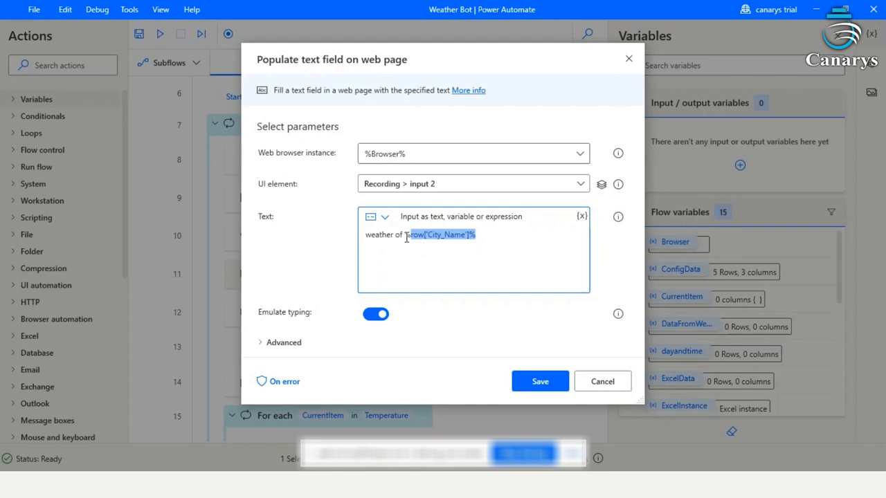
click(540, 381)
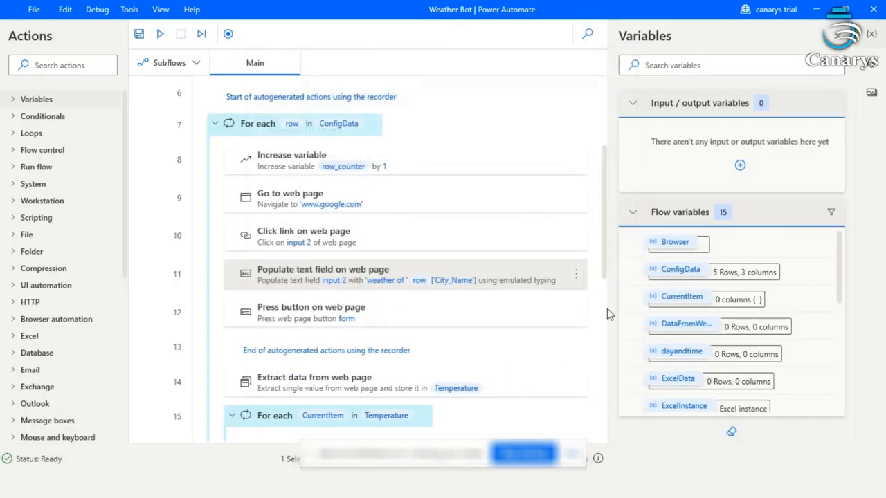
Scroll through the remaining flow actions to review them before running
scroll(down, 3)
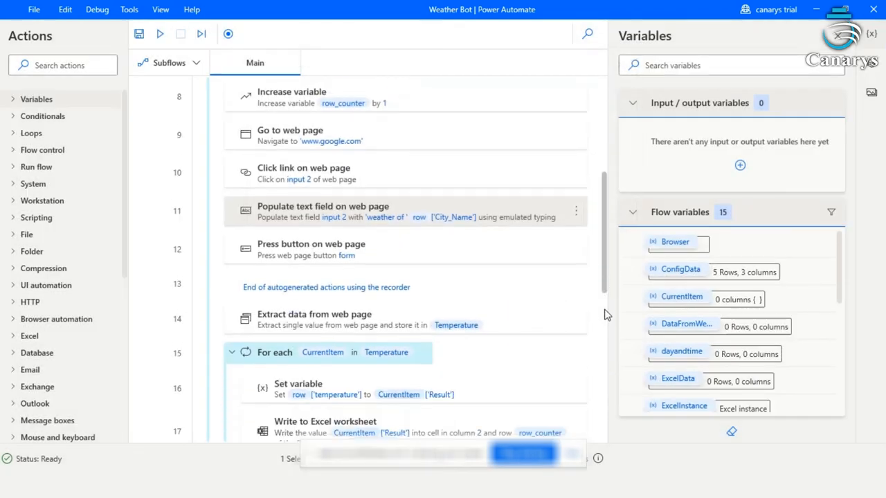
scroll(down, 3)
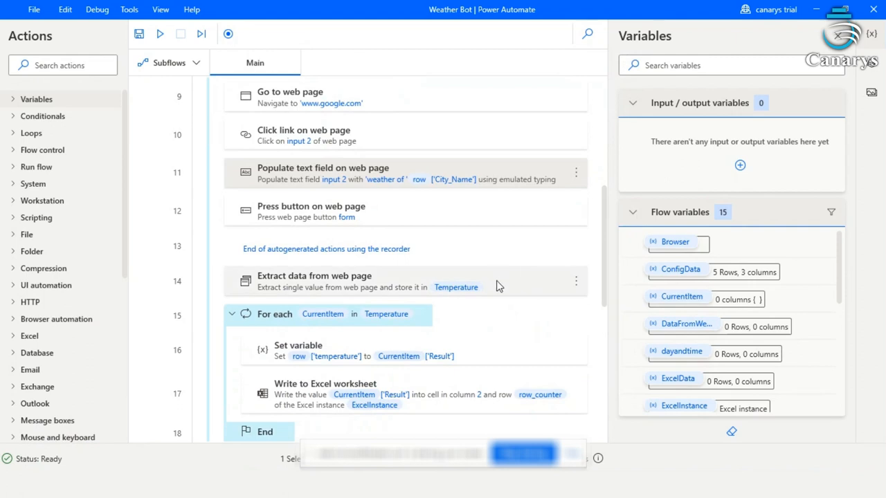
mouse_move(487, 288)
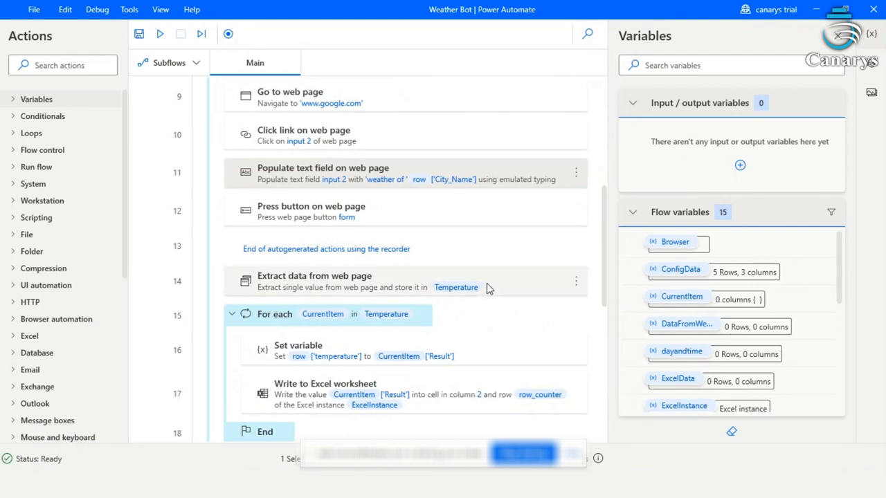
scroll(down, 3)
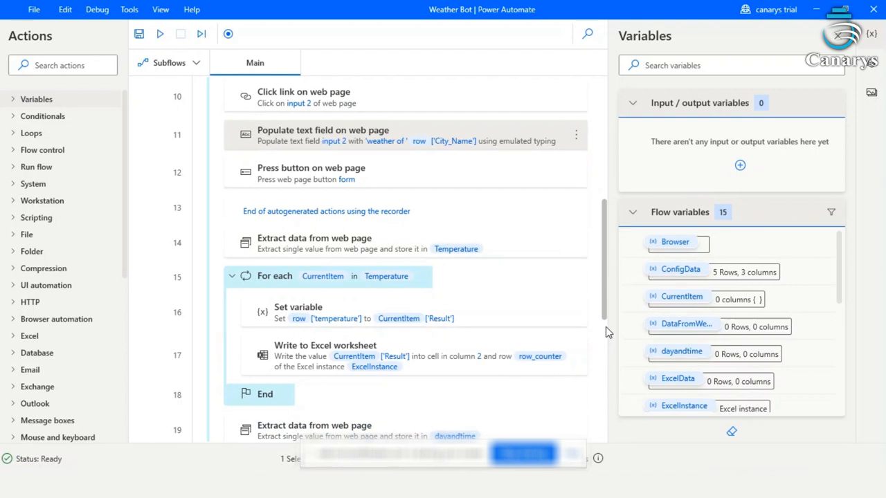
scroll(down, 3)
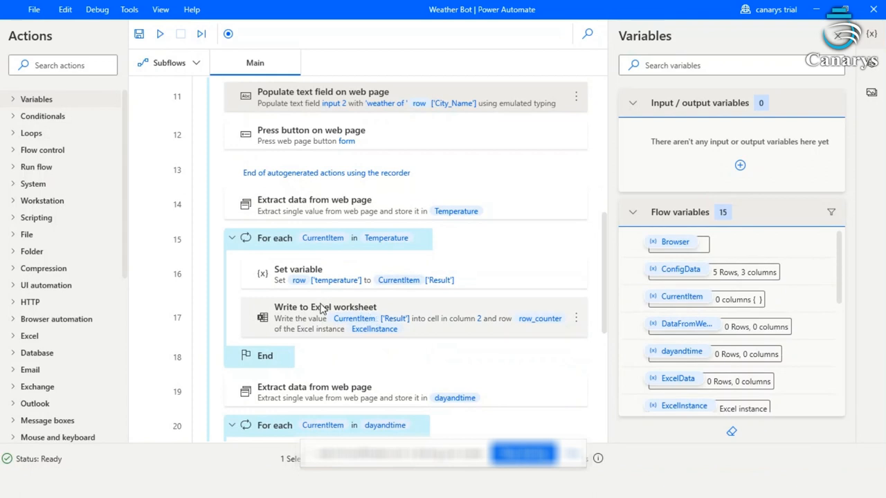
mouse_move(487, 327)
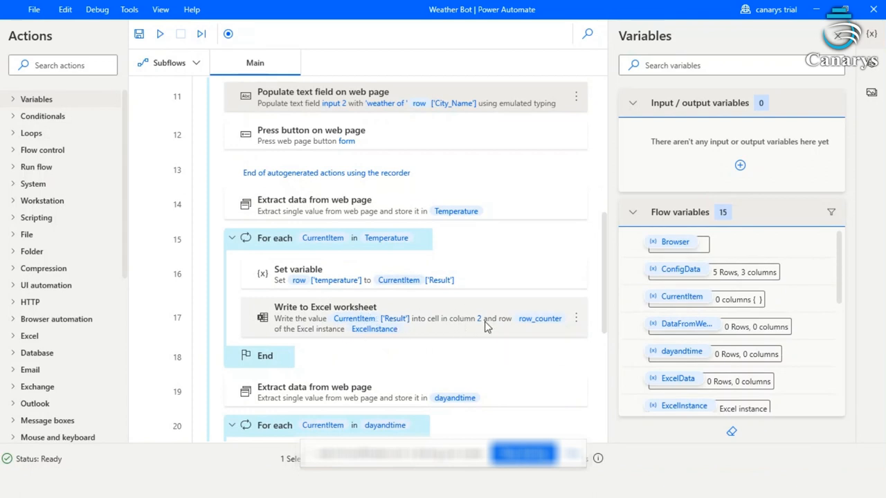
scroll(down, 3)
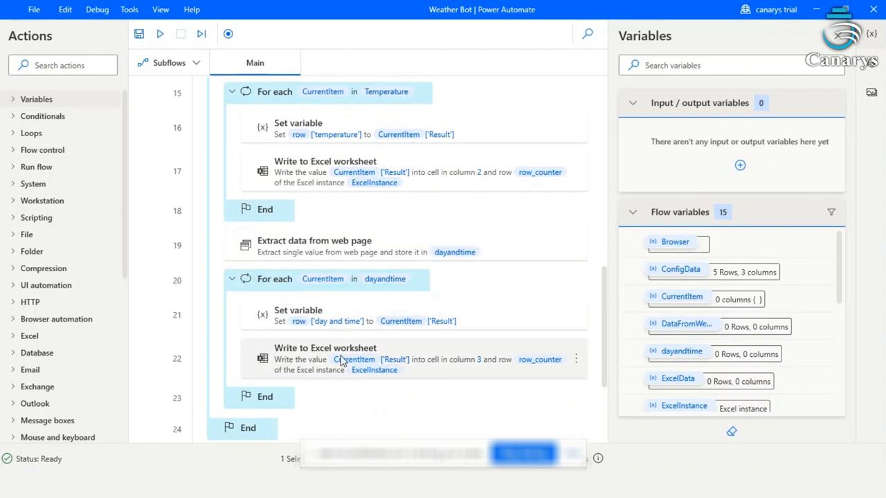
mouse_move(481, 368)
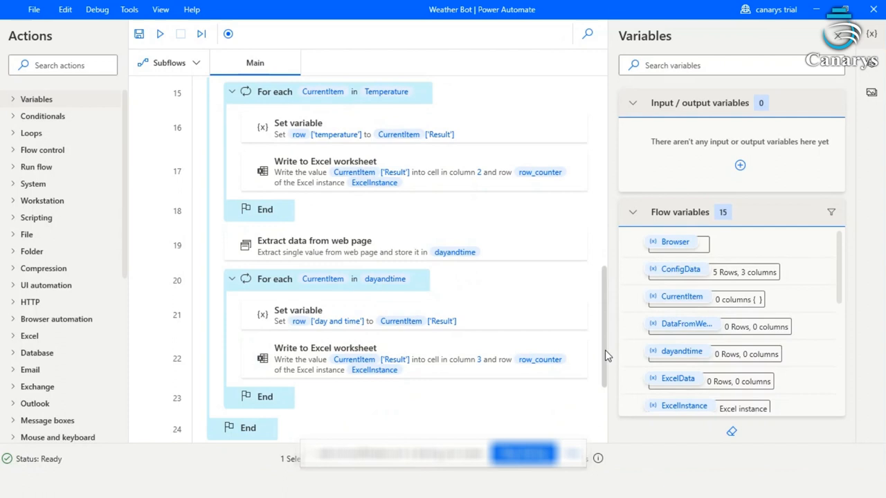
scroll(up, 3)
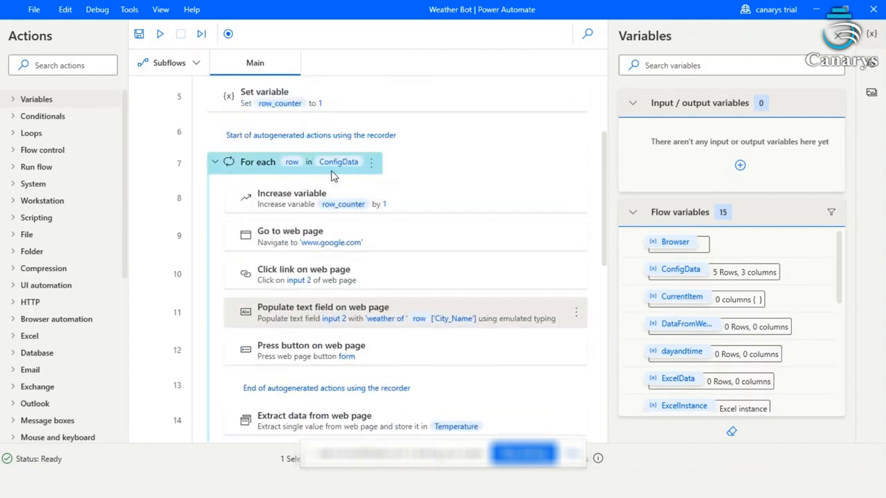
mouse_move(371, 162)
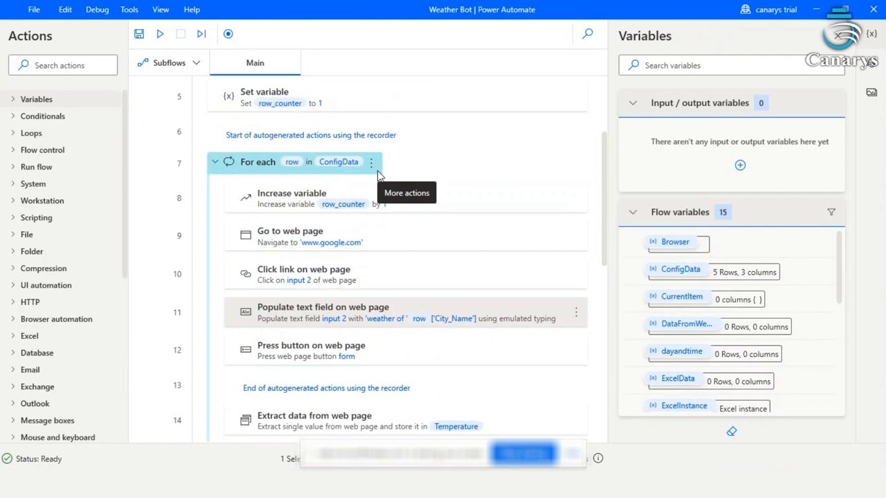
scroll(down, 3)
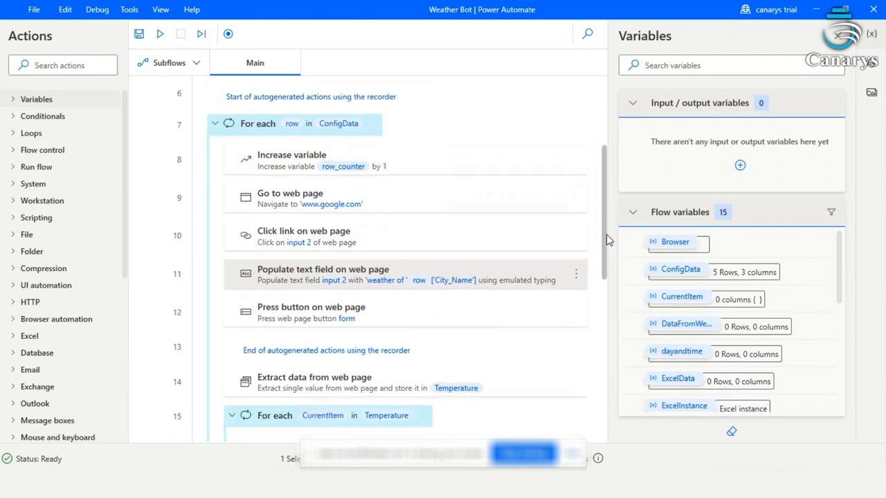
scroll(down, 3)
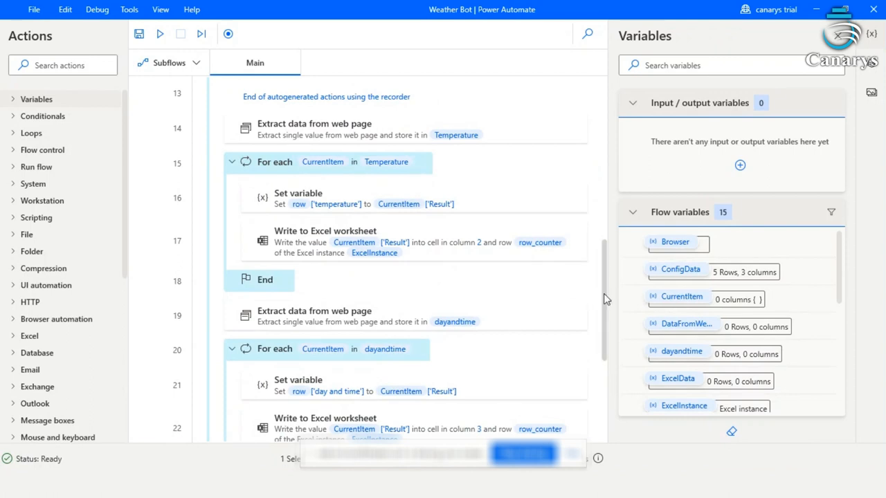
scroll(down, 3)
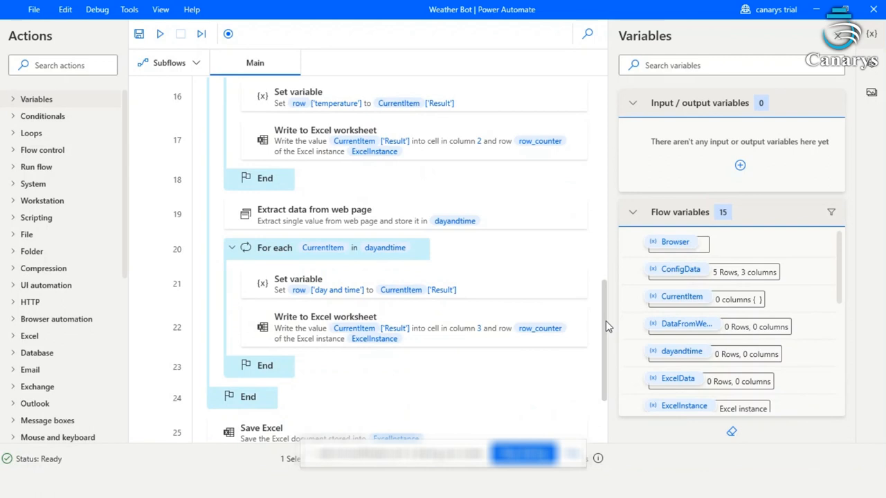
scroll(down, 3)
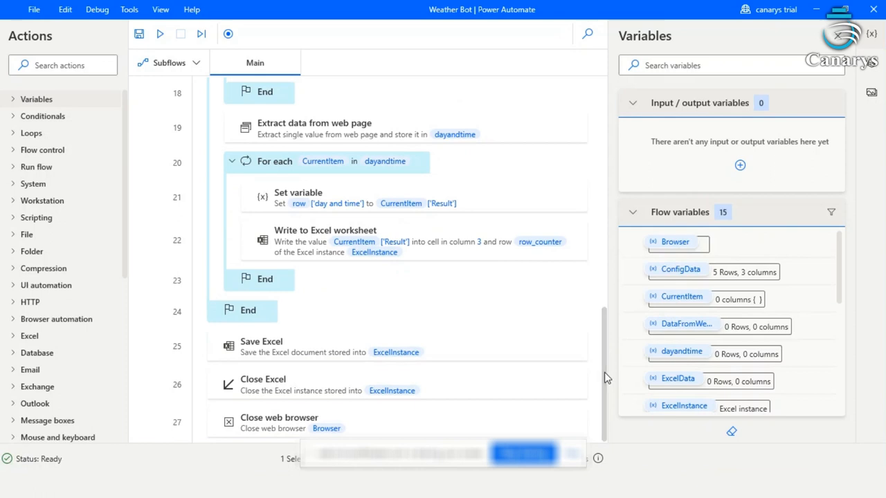
mouse_move(261, 367)
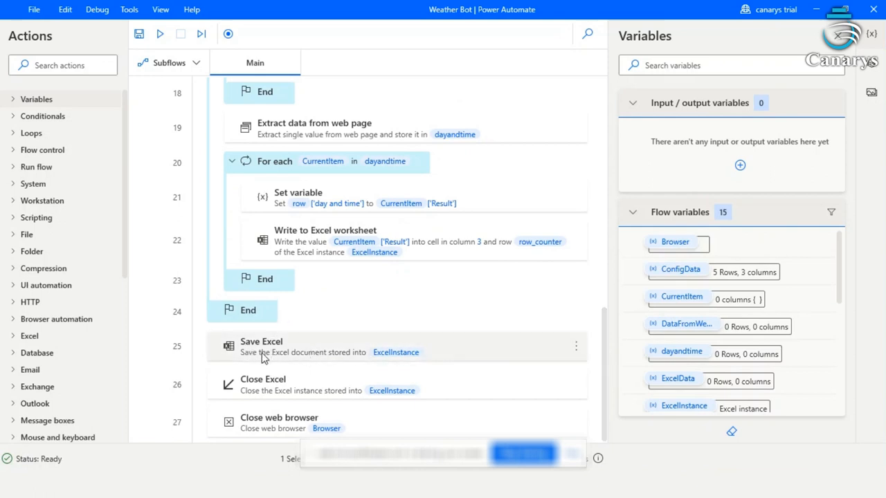
mouse_move(277, 427)
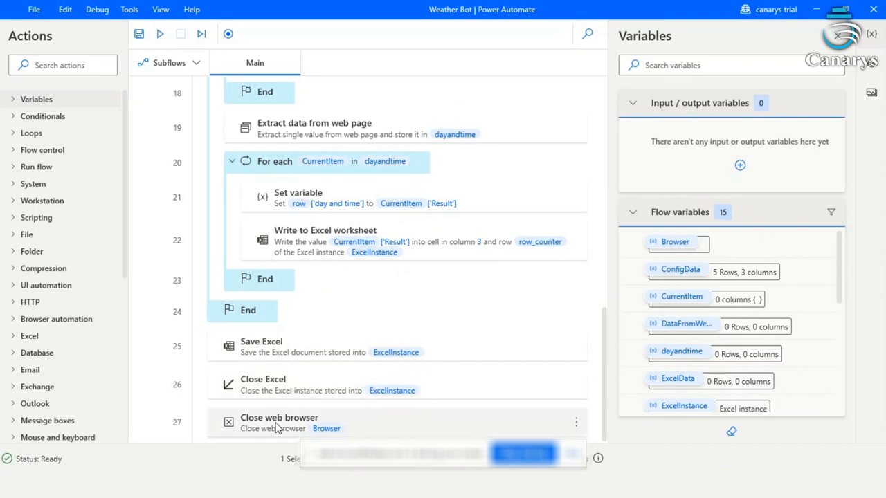
mouse_move(255, 433)
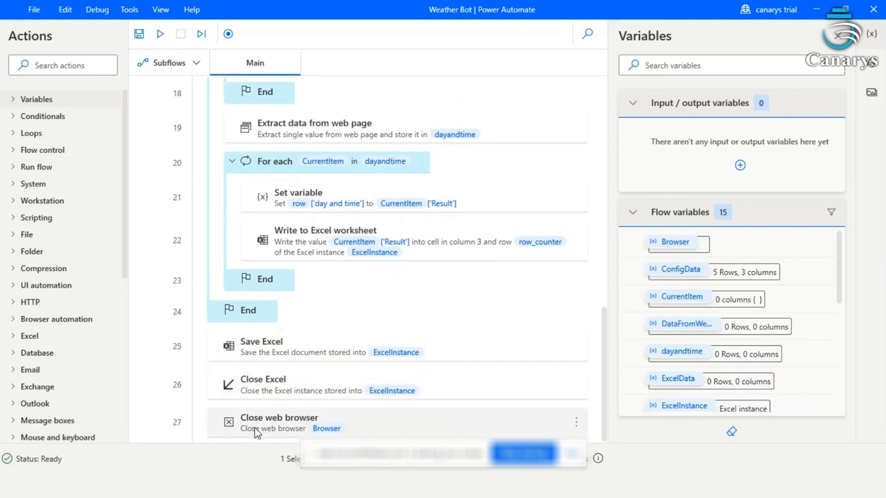
mouse_move(315, 427)
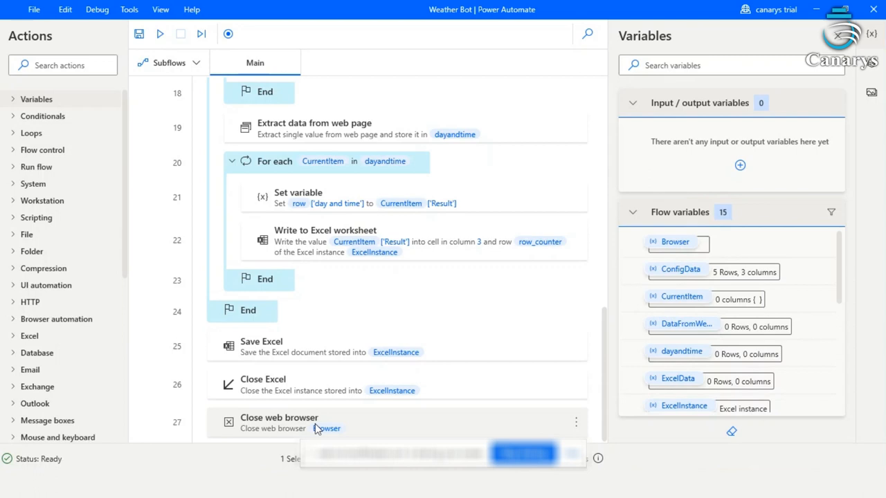
scroll(up, 3)
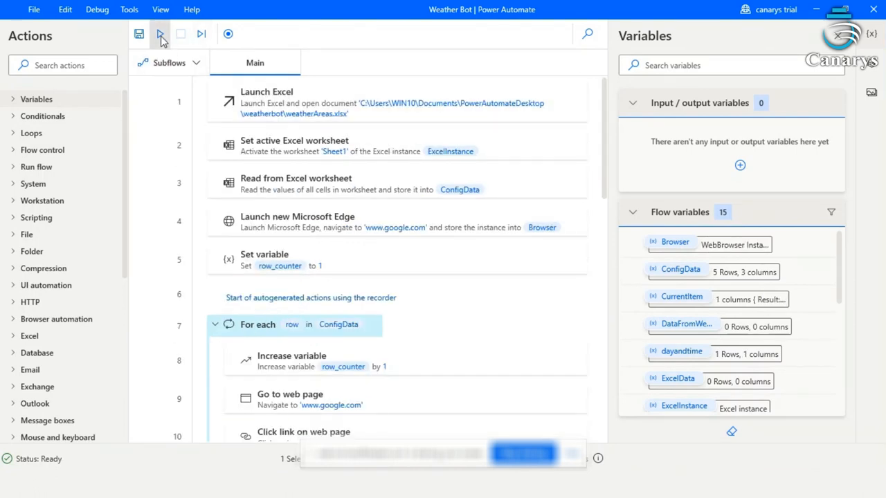
Run the weather flow so Edge searches Google for 'weather of Beijing', London, Islamabad and the other cities
click(157, 33)
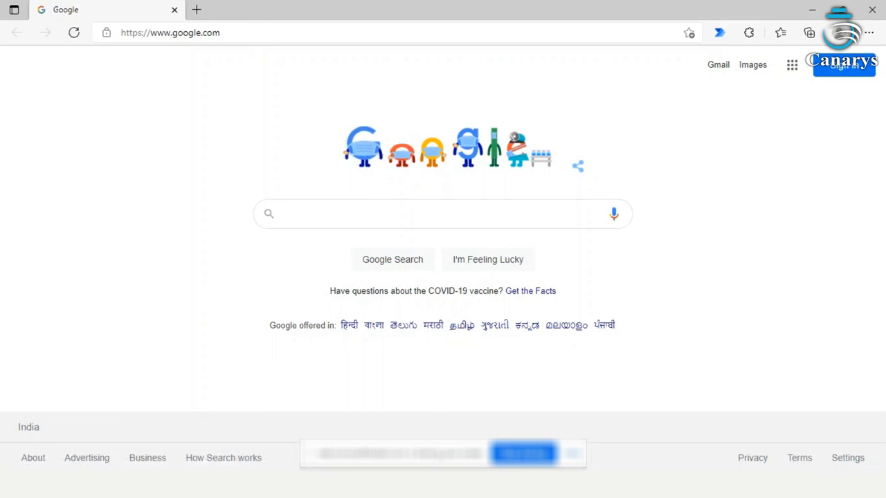
text(weather of Beijing)
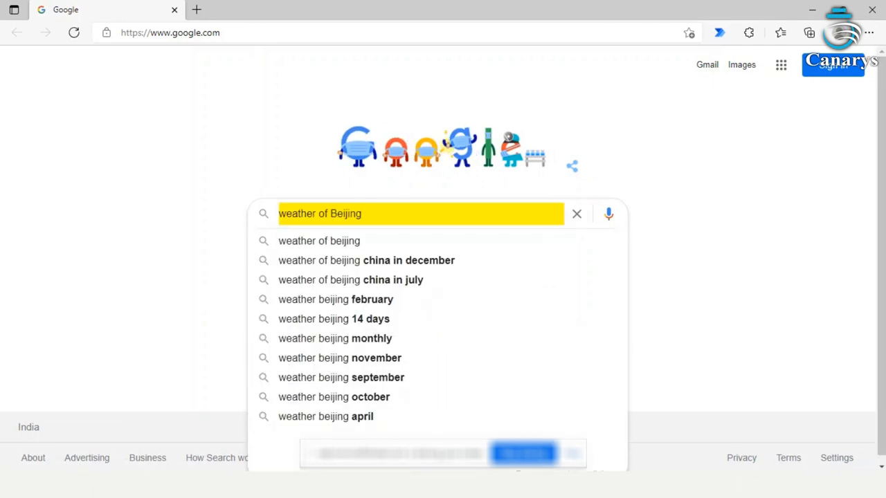
key(Return)
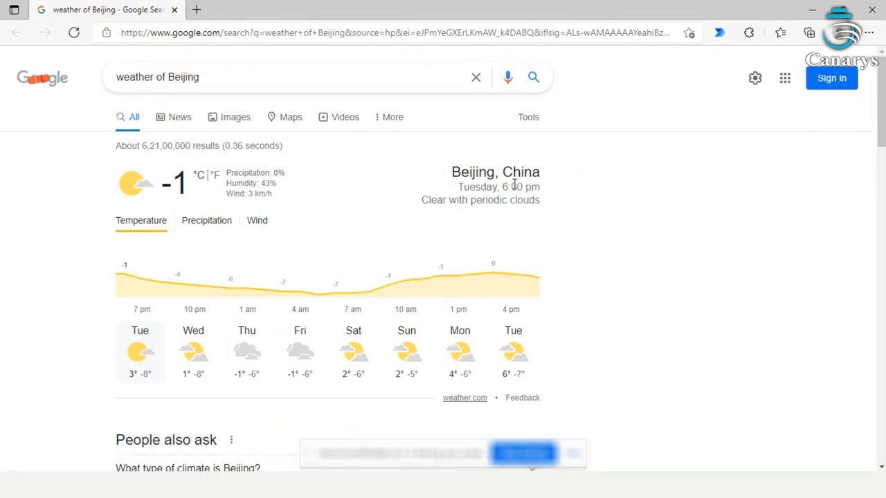
mouse_move(655, 199)
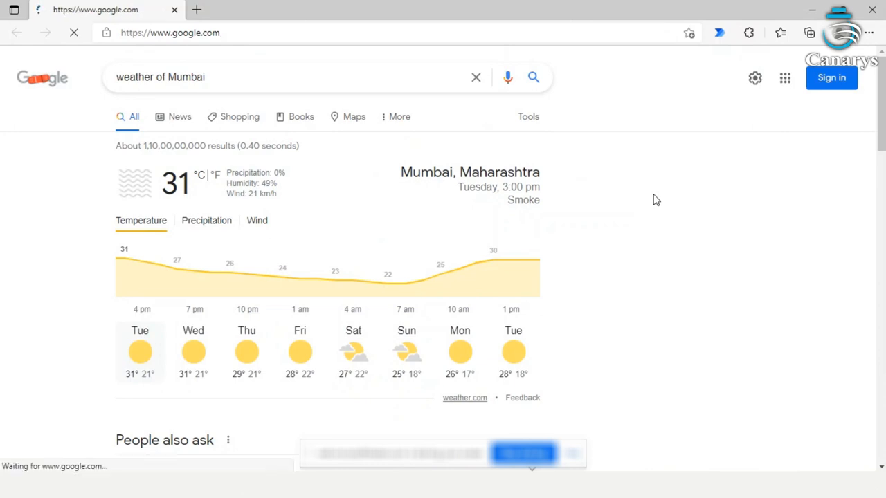
text(weather of London)
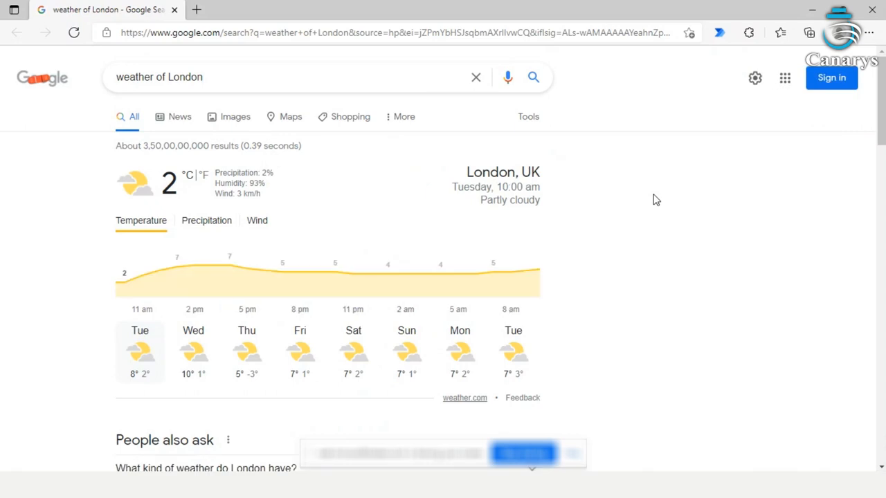
click(42, 77)
text(weather of Islamabad)
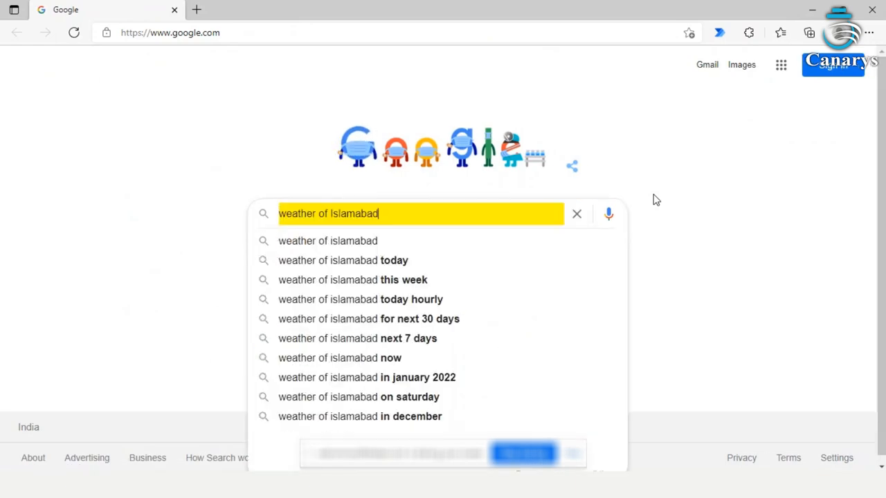
text(Pari)
key(Return)
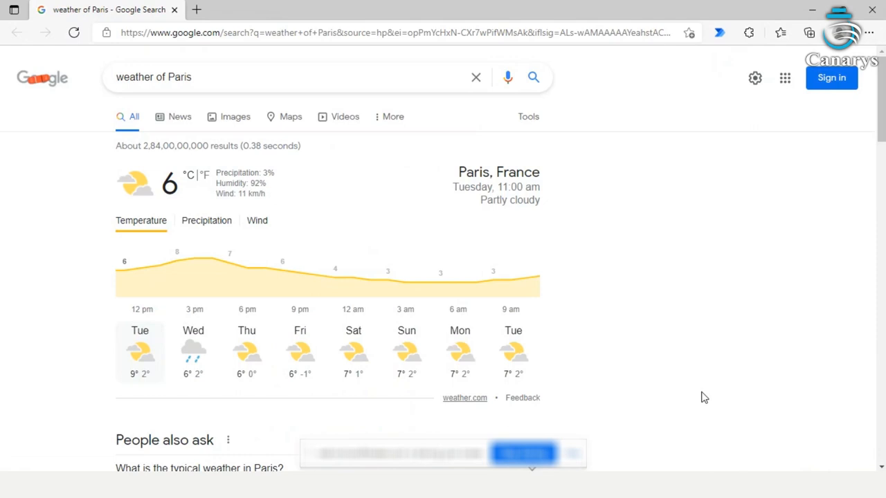
mouse_move(678, 346)
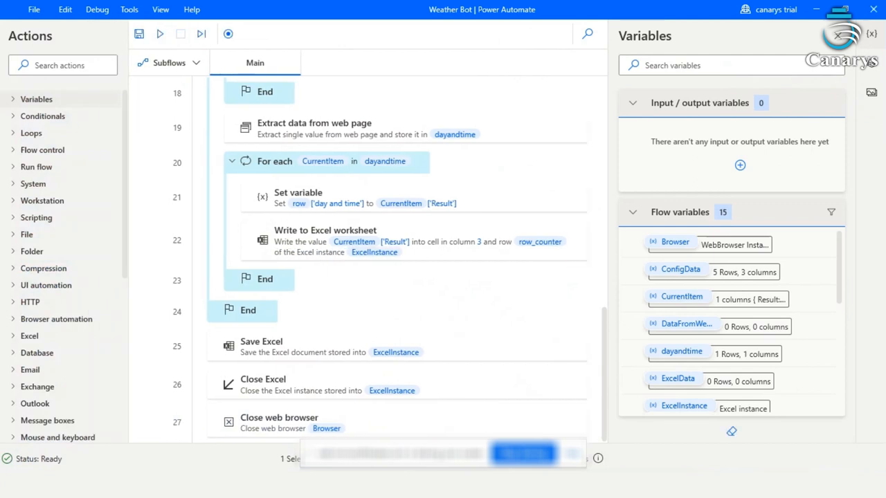
scroll(up, 3)
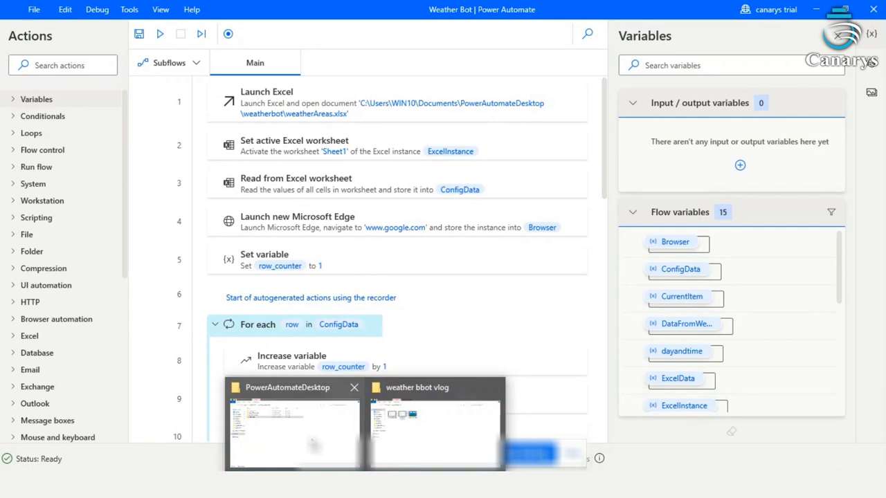
Open weatherAreas.xlsx from the weatherbot folder to check the filled temperatures and day/time
click(294, 422)
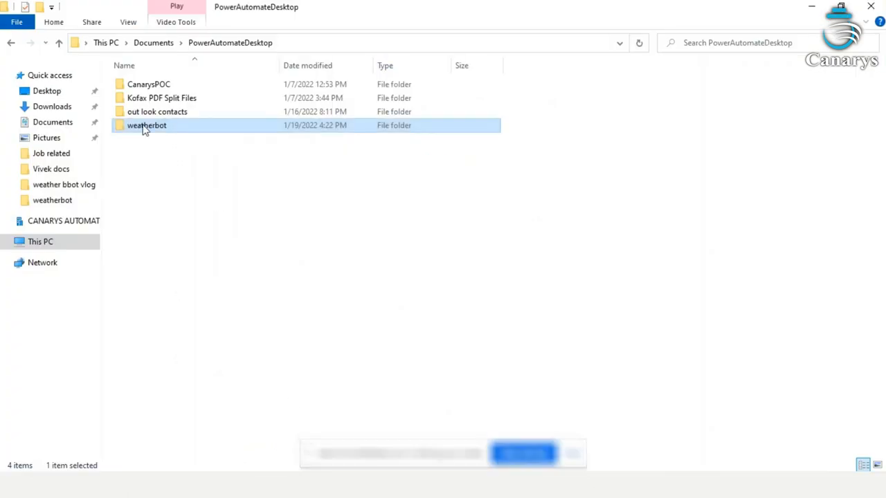
double_click(147, 125)
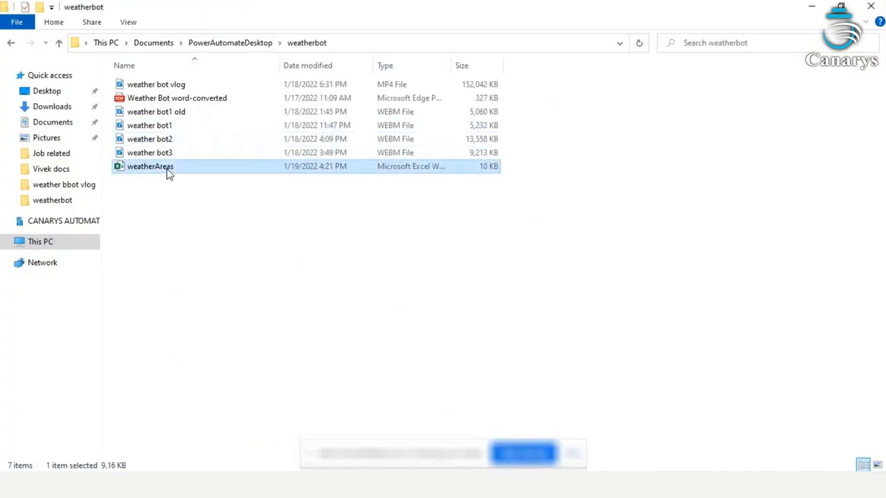
double_click(150, 166)
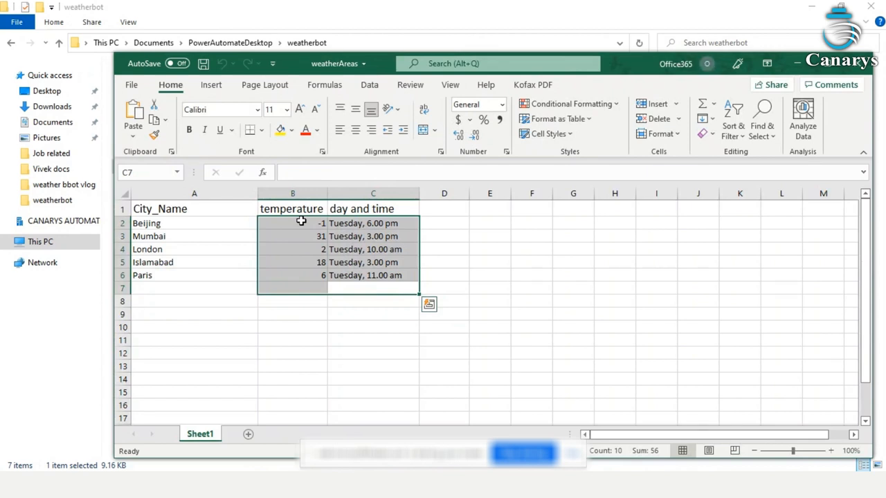
mouse_move(484, 357)
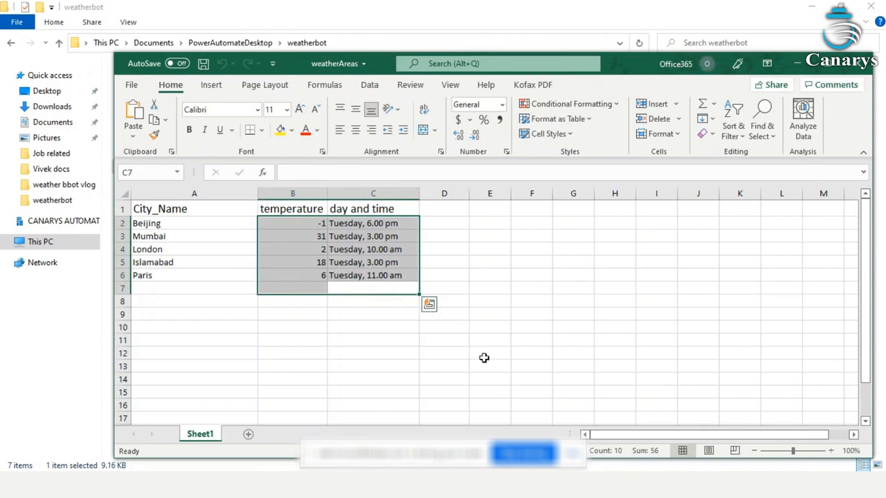